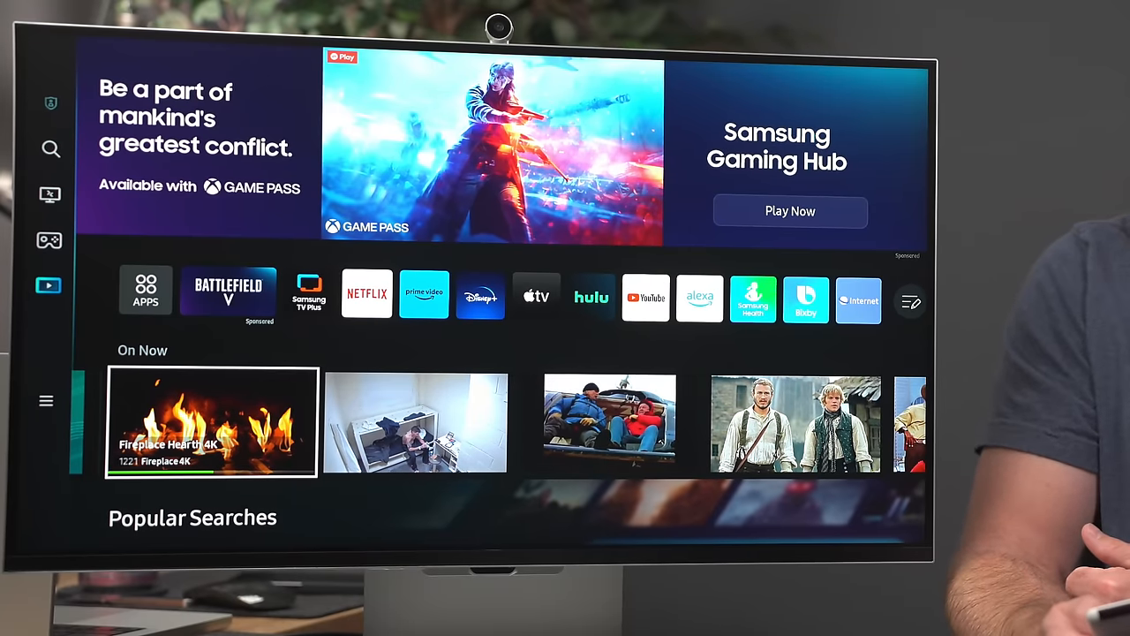
{"action": "scroll", "scroll_direction": "right", "scroll_amount": 3}
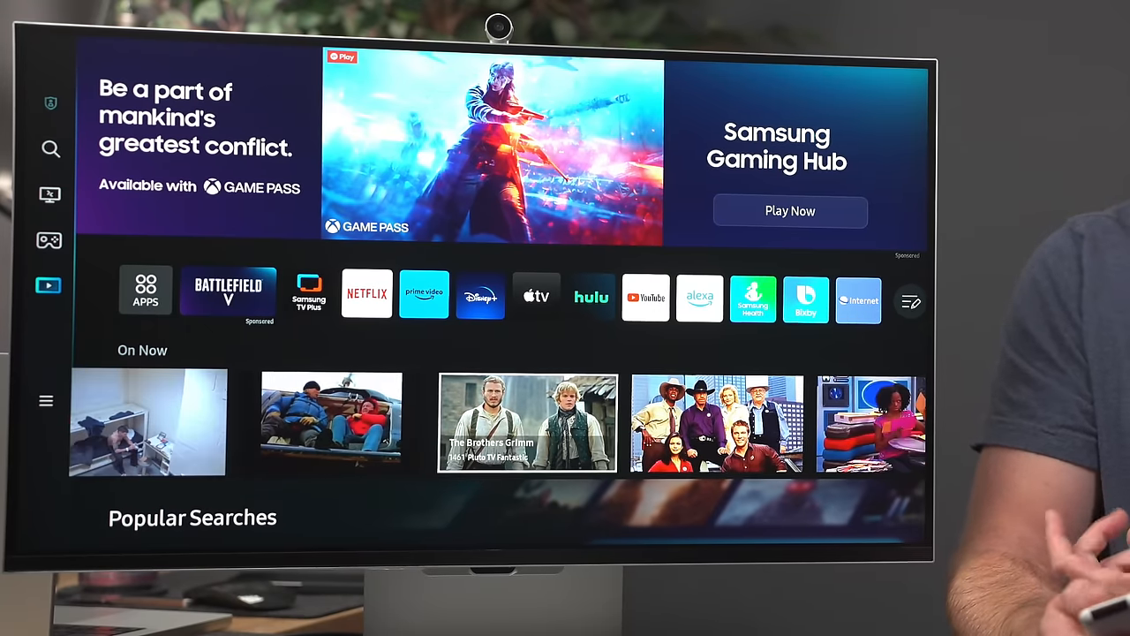